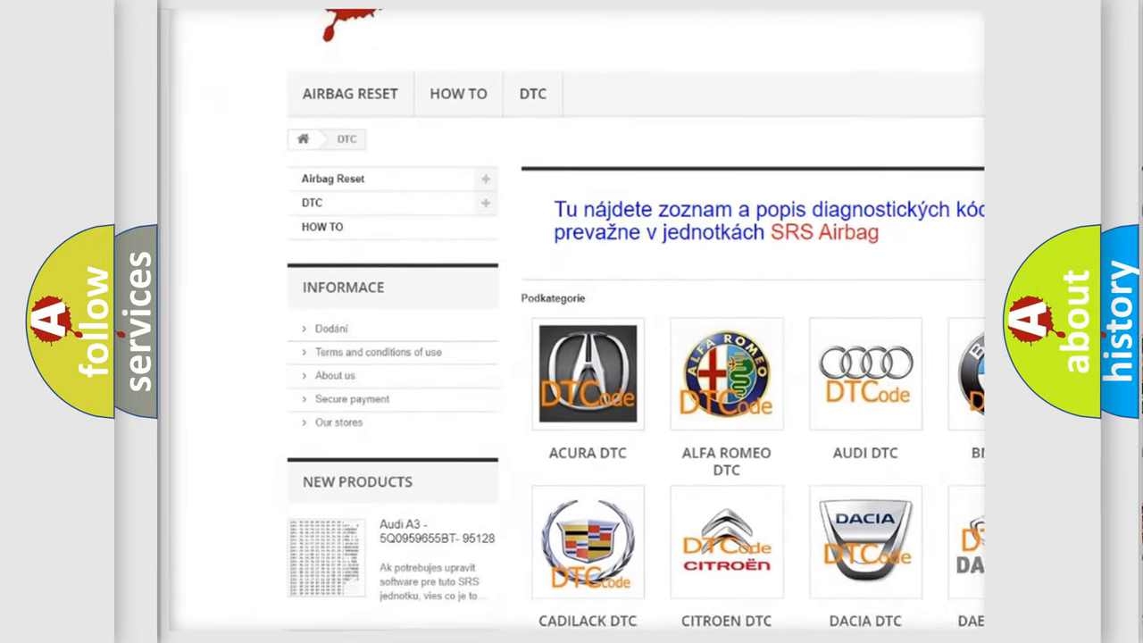
pyautogui.scroll(-3)
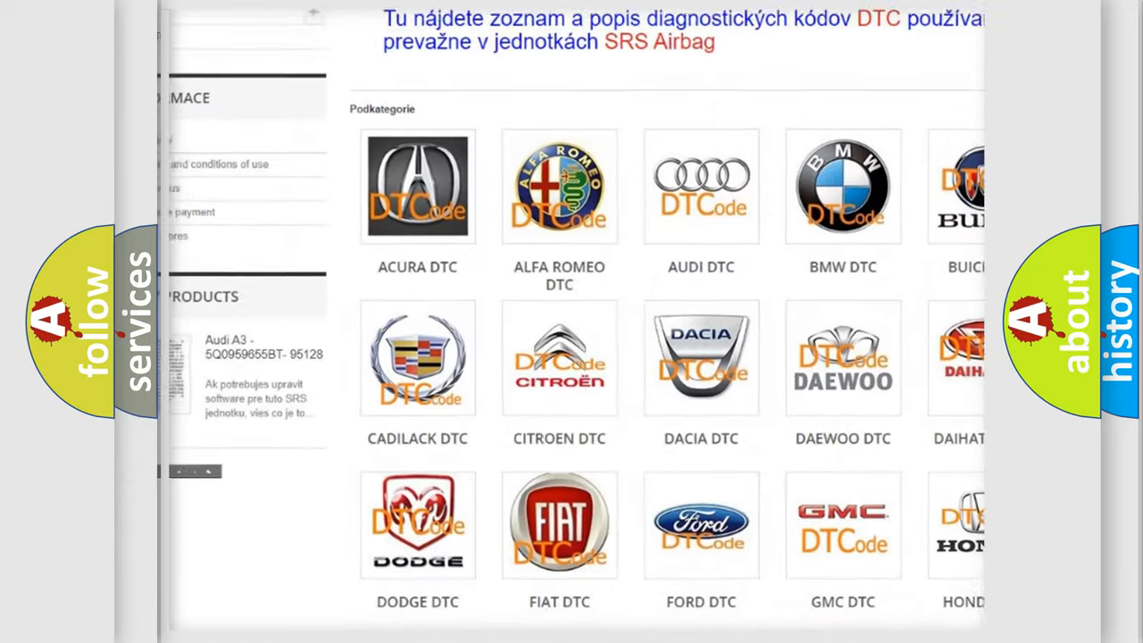